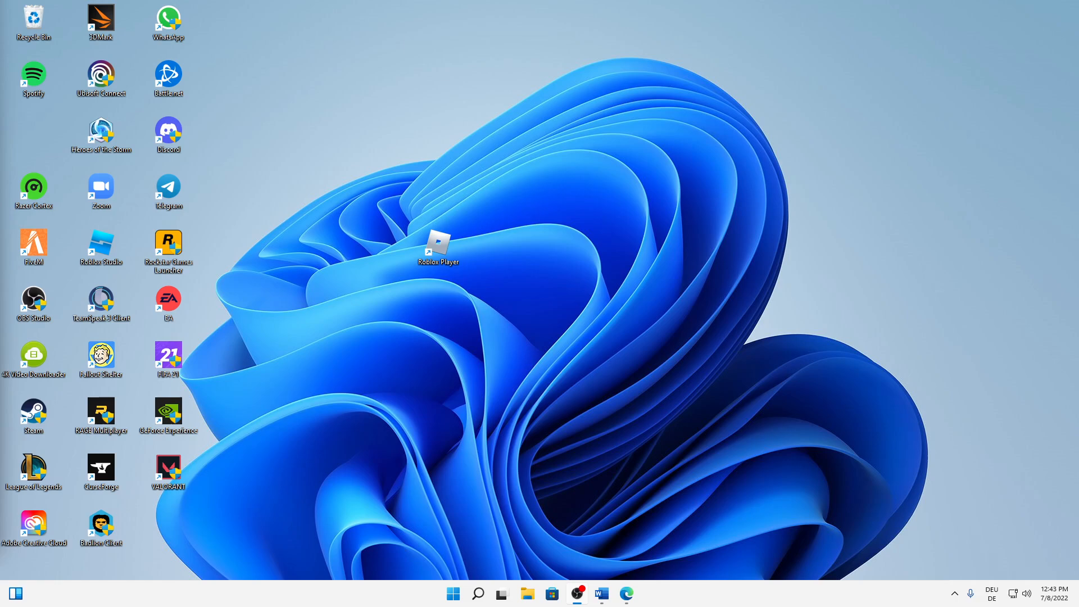
mouse_move(352, 359)
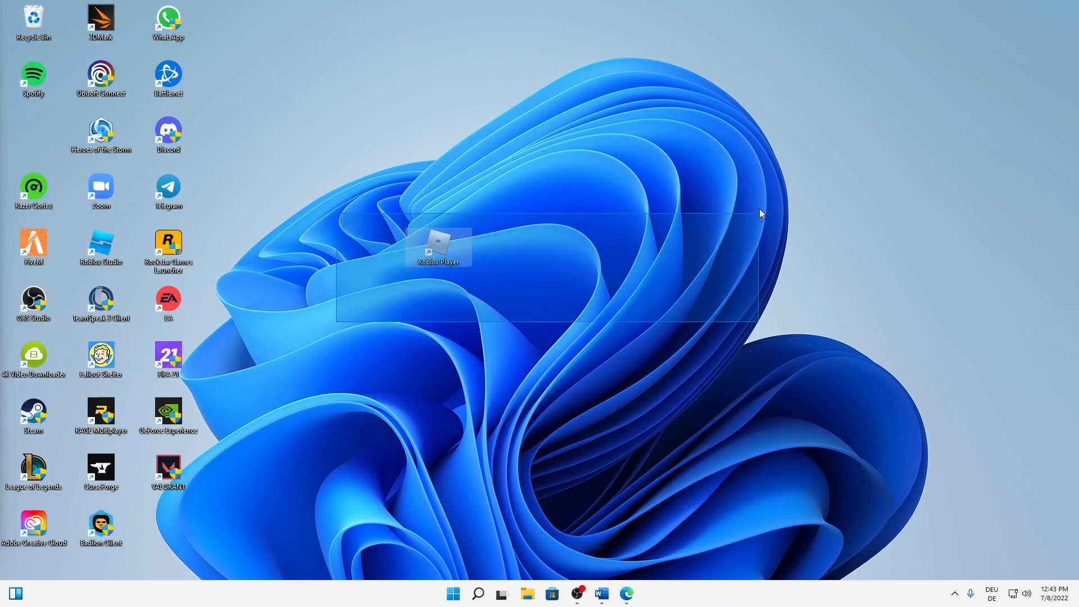
- Select the Roblox Player desktop shortcut and bring up its right-click context menu
left_click_drag(761, 317, 791, 140)
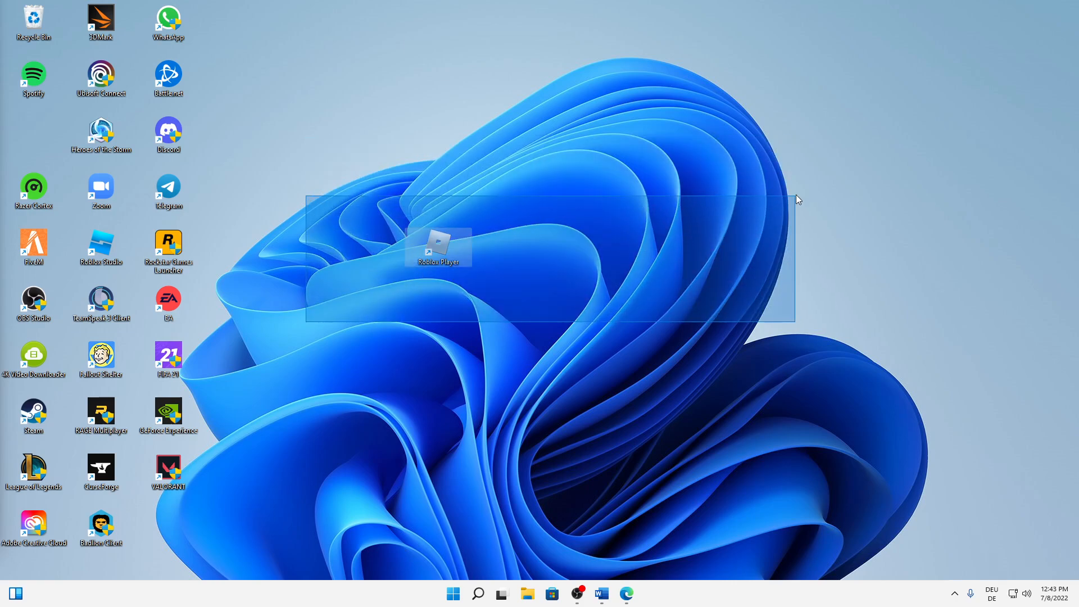
left_click_drag(798, 199, 791, 124)
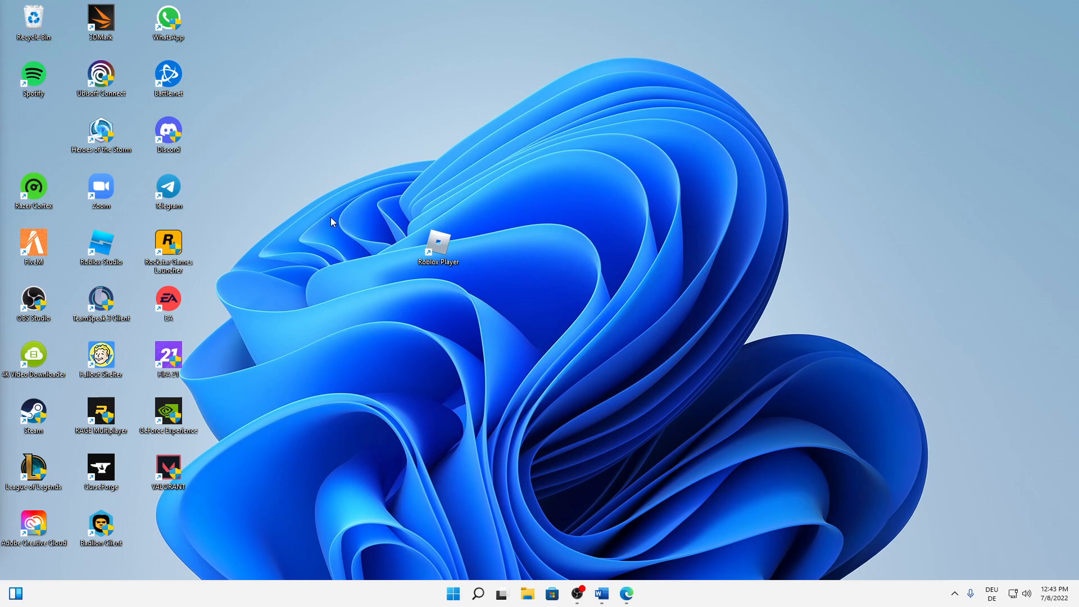
mouse_move(377, 190)
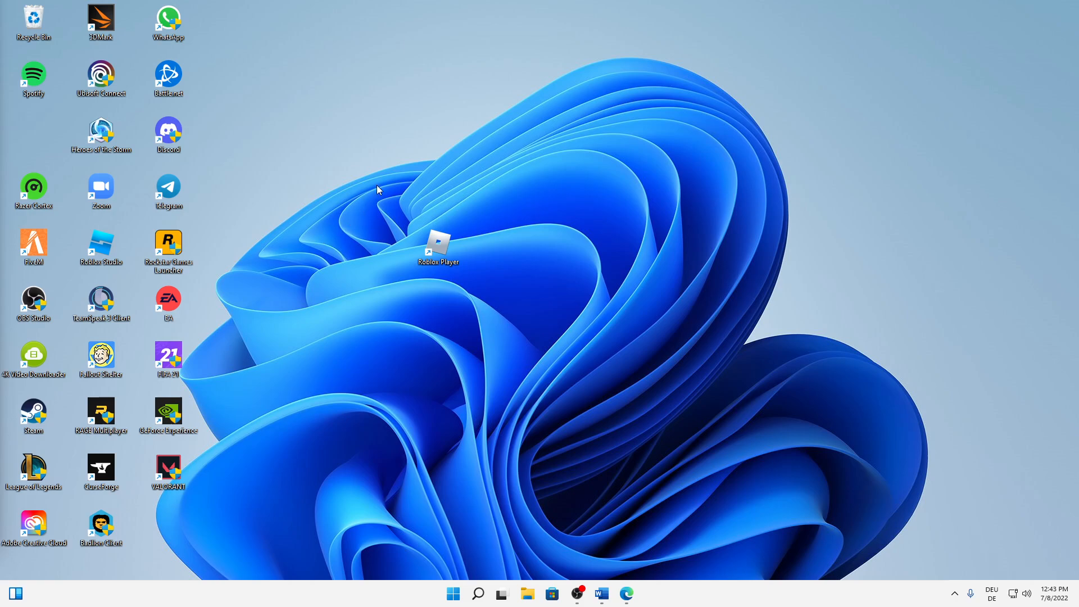
mouse_move(386, 209)
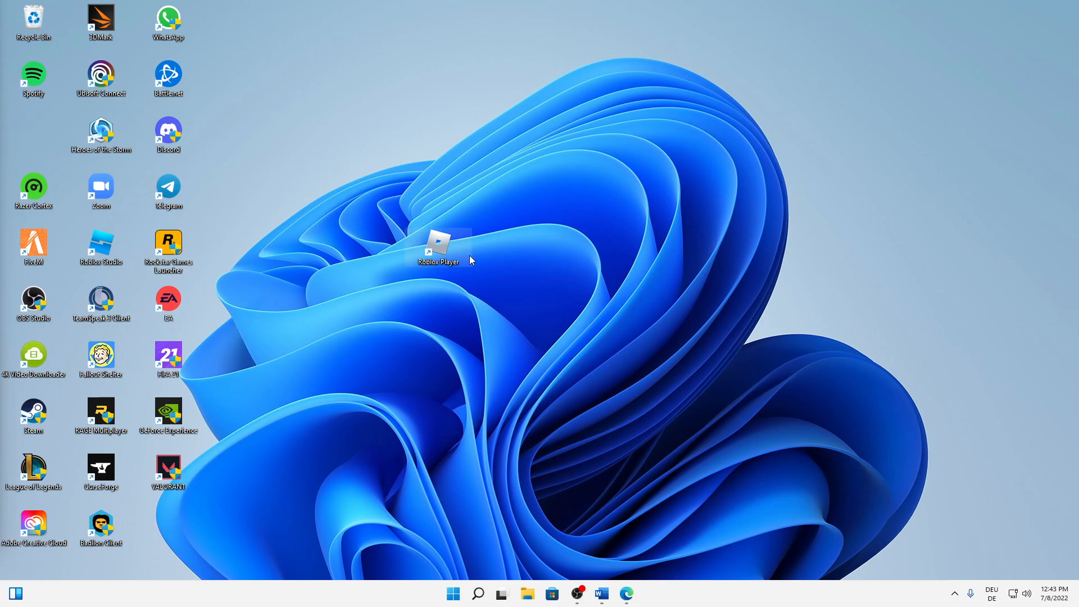
mouse_move(425, 243)
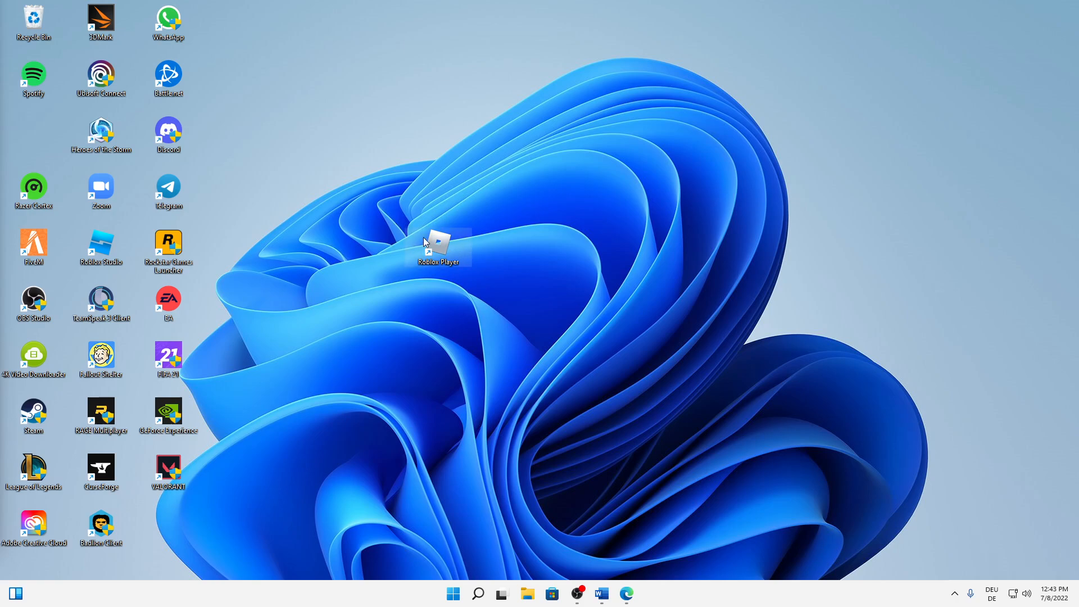
mouse_move(229, 223)
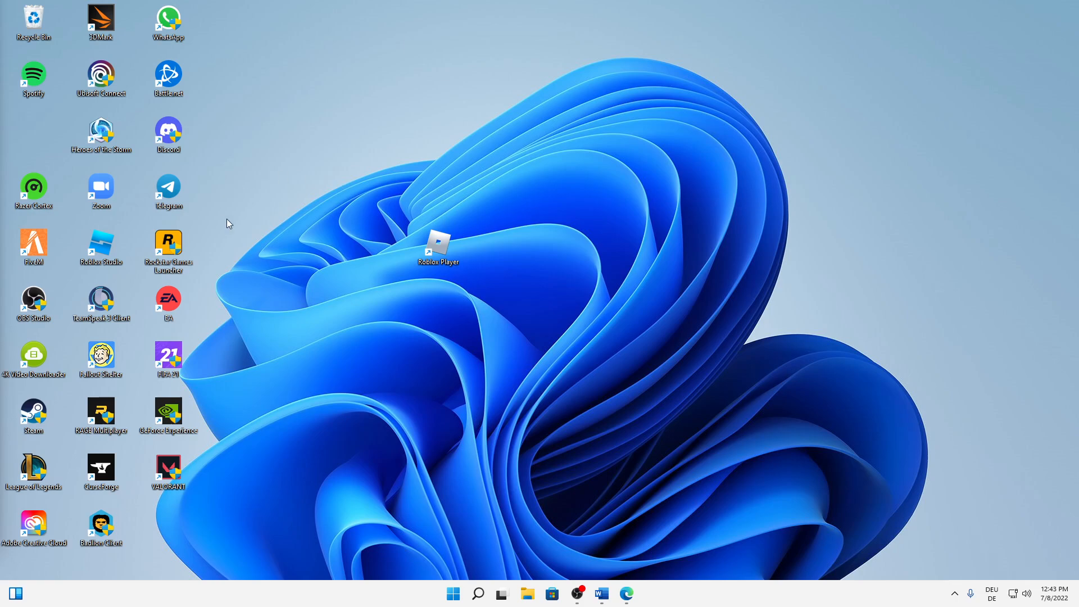
mouse_move(360, 193)
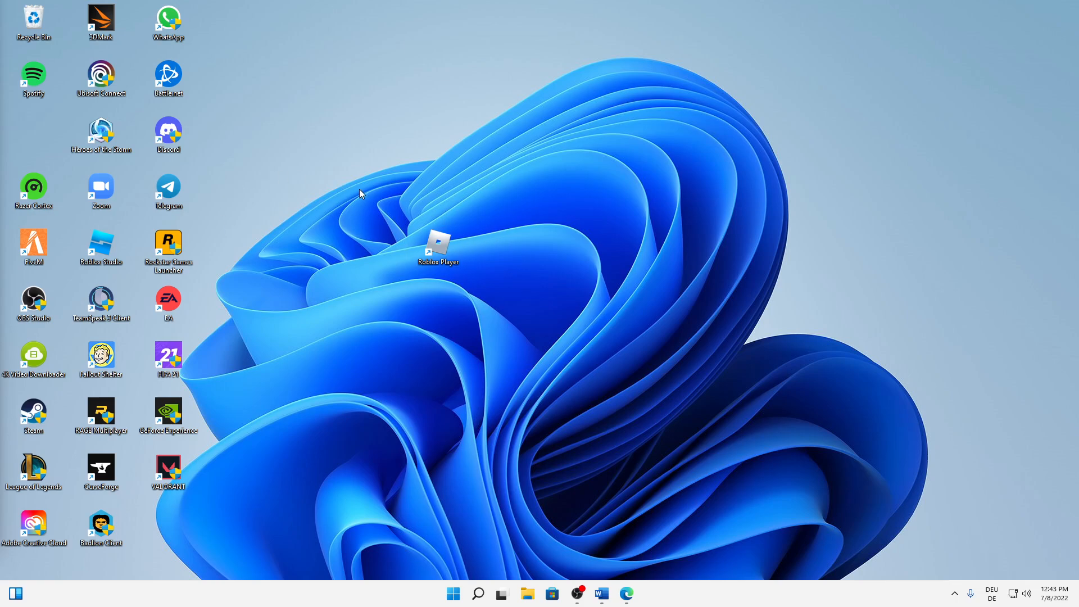
mouse_move(437, 248)
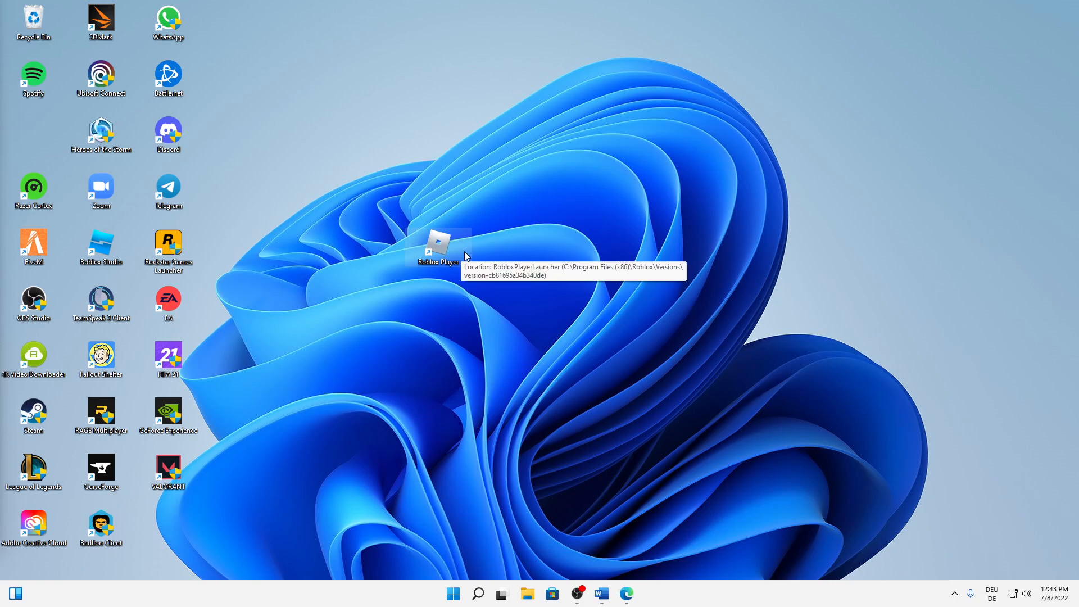
mouse_move(453, 256)
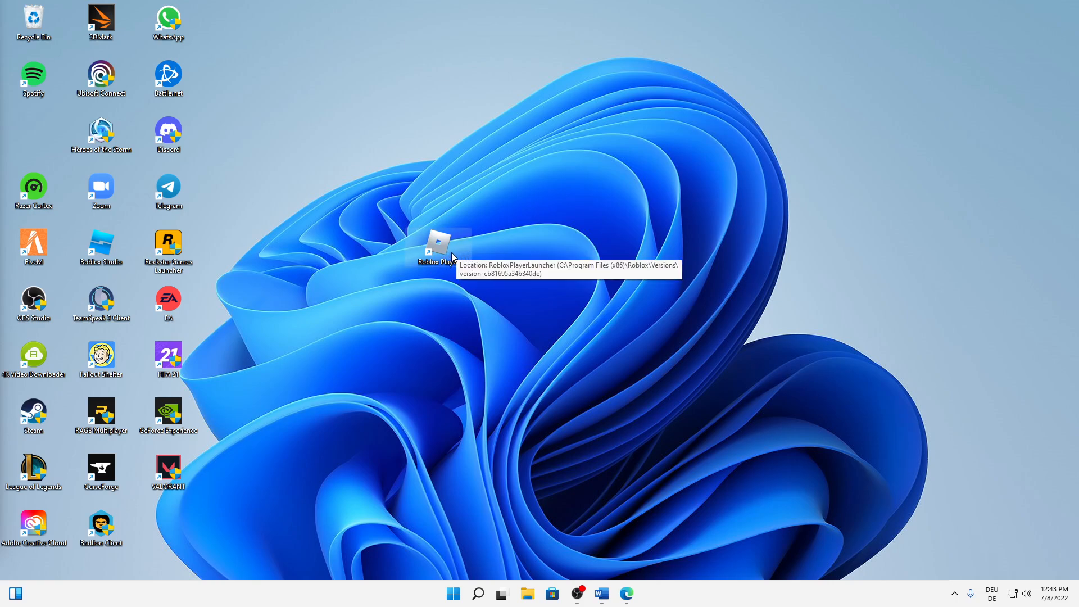
right_click(435, 245)
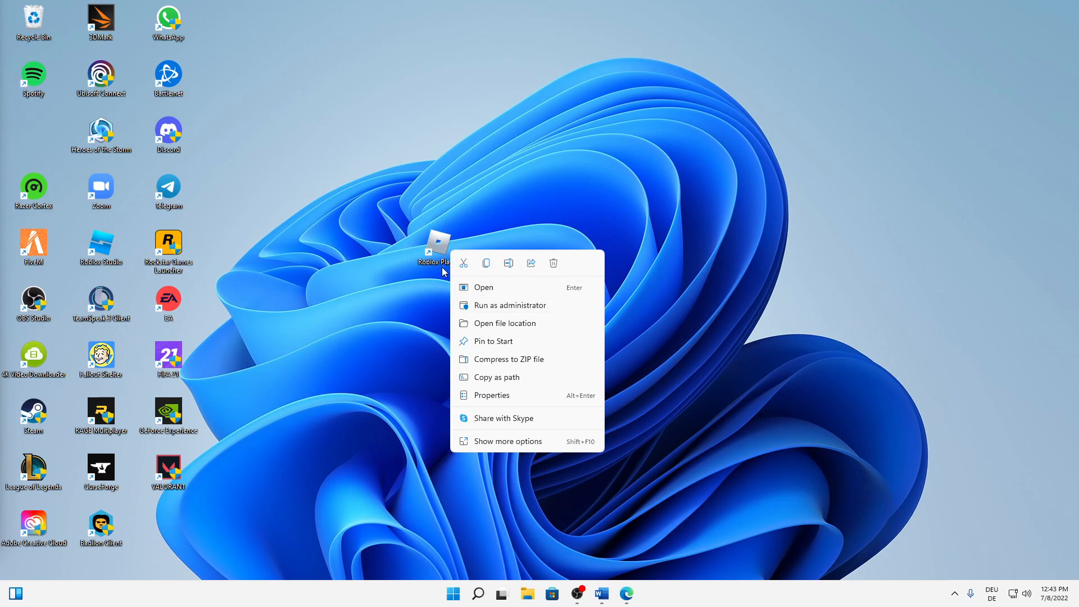
mouse_move(497, 313)
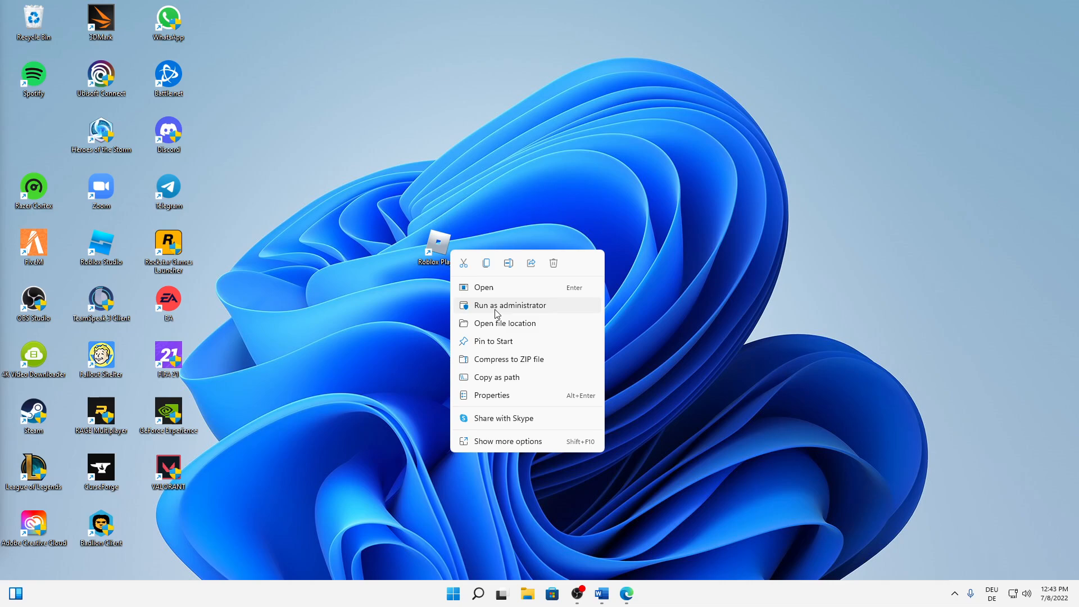
mouse_move(501, 313)
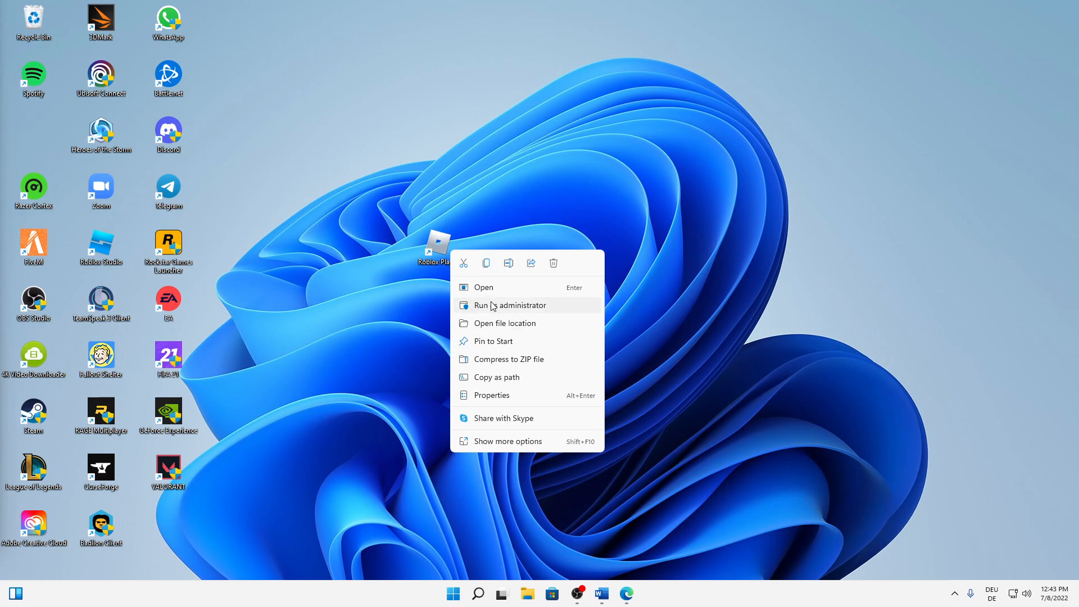
mouse_move(506, 314)
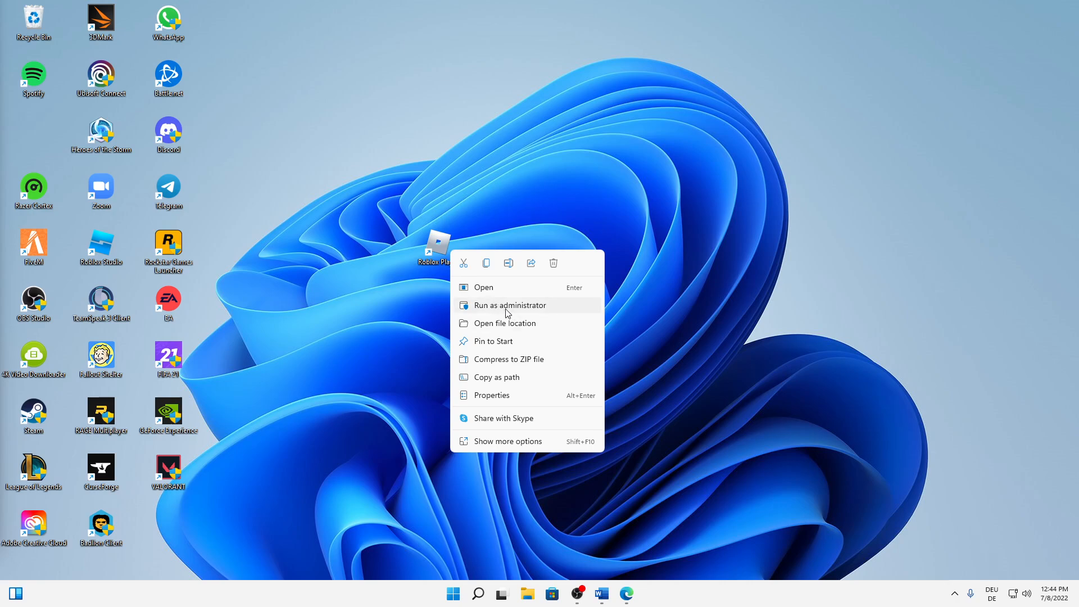
mouse_move(511, 303)
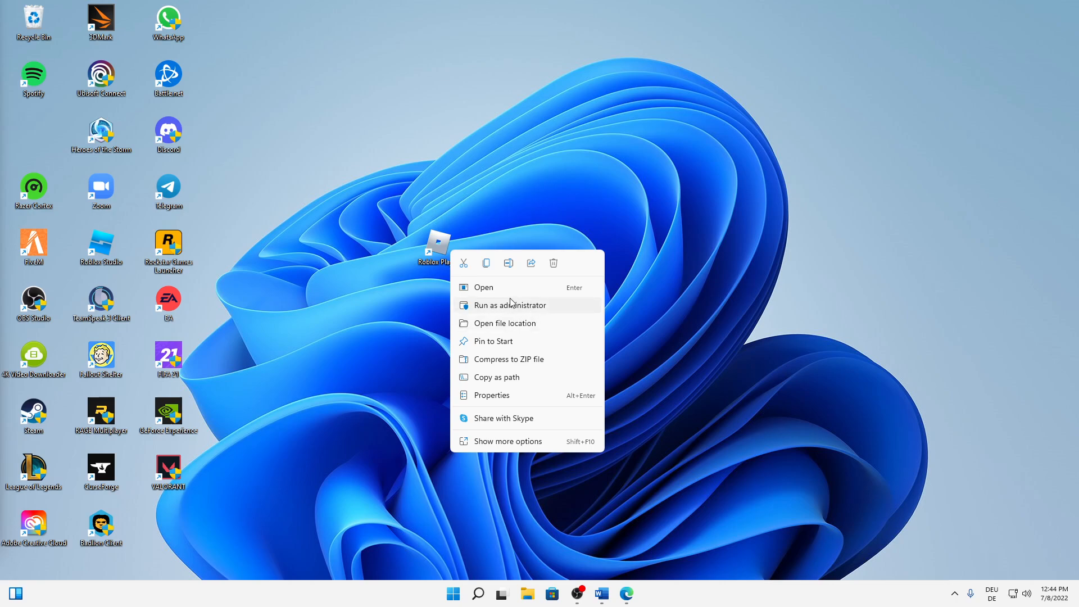
mouse_move(506, 317)
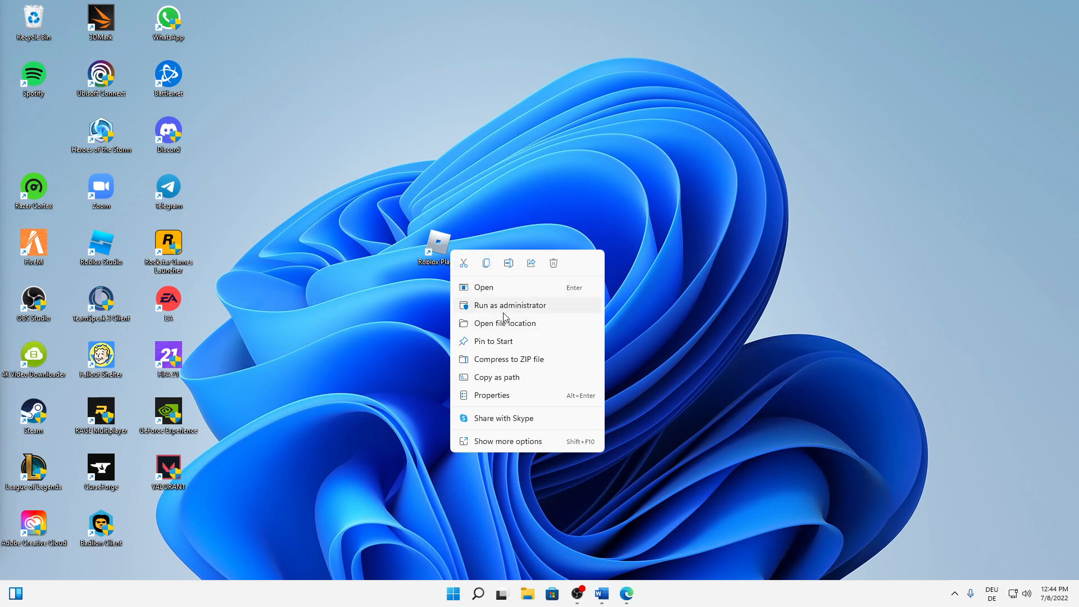
mouse_move(520, 312)
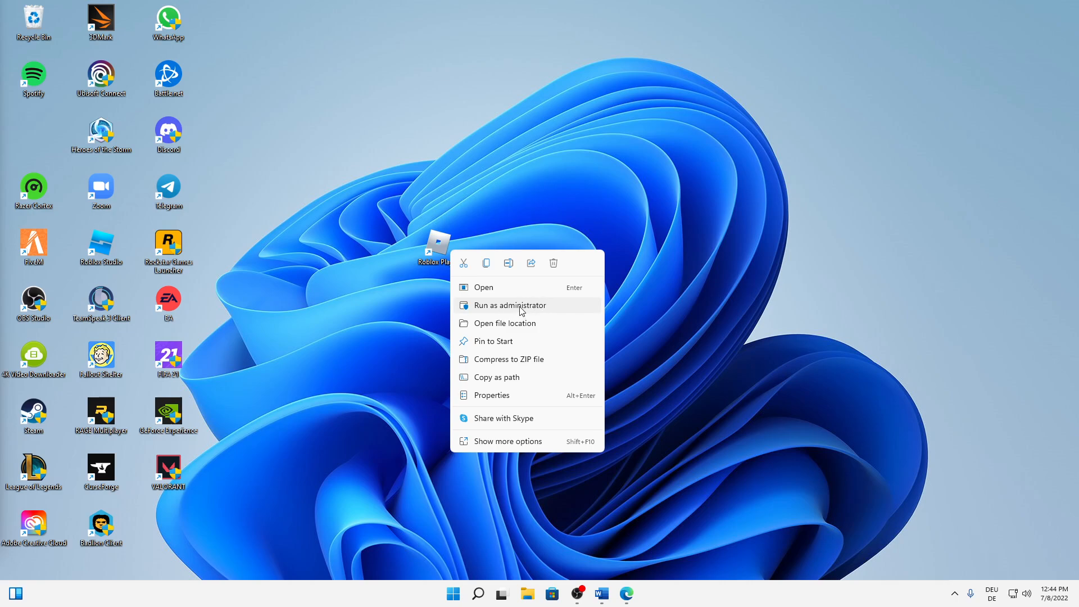
mouse_move(509, 399)
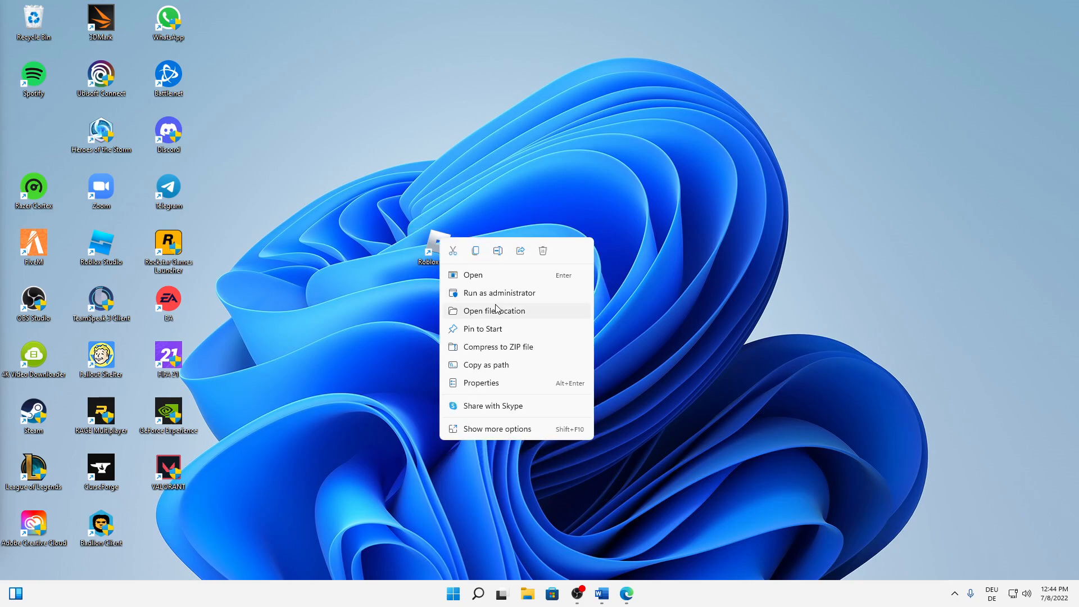
mouse_move(491, 387)
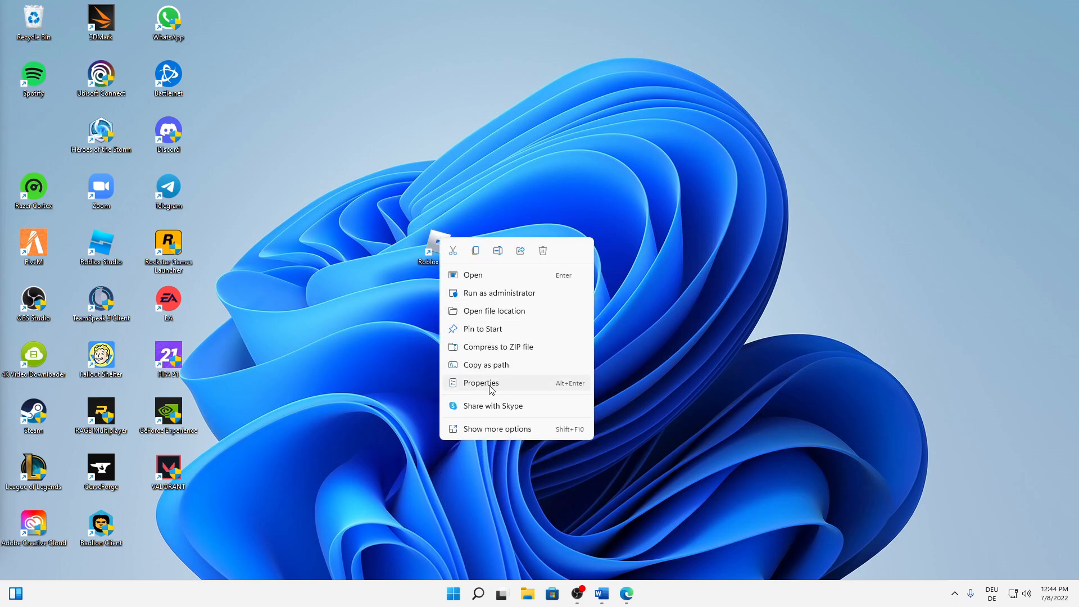
- In the shortcut's Properties, set Run to Minimized, apply, and show the compatibility options
left_click(481, 383)
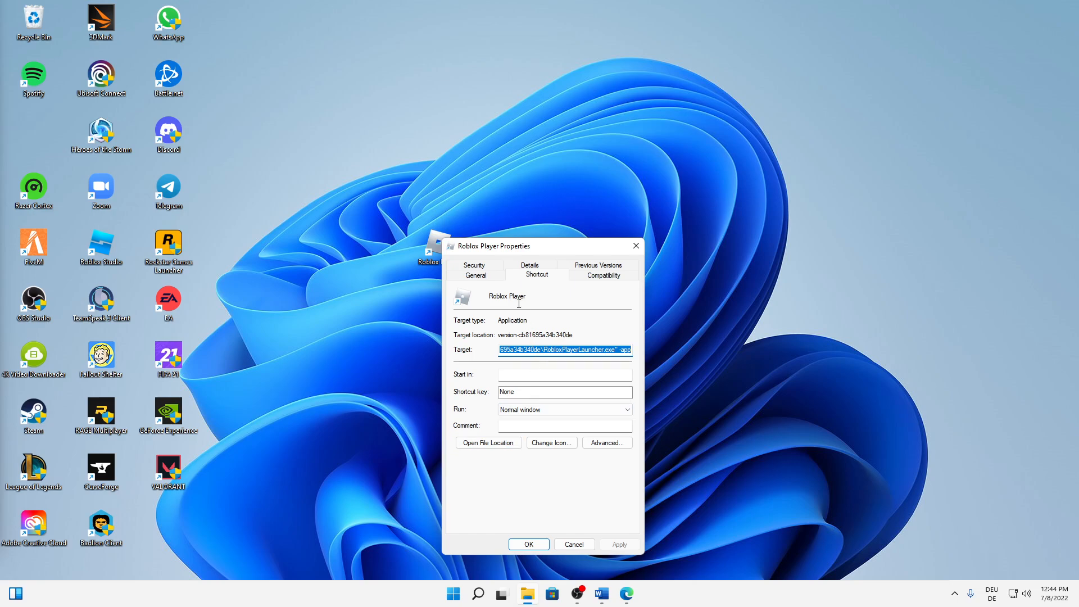
mouse_move(534, 309)
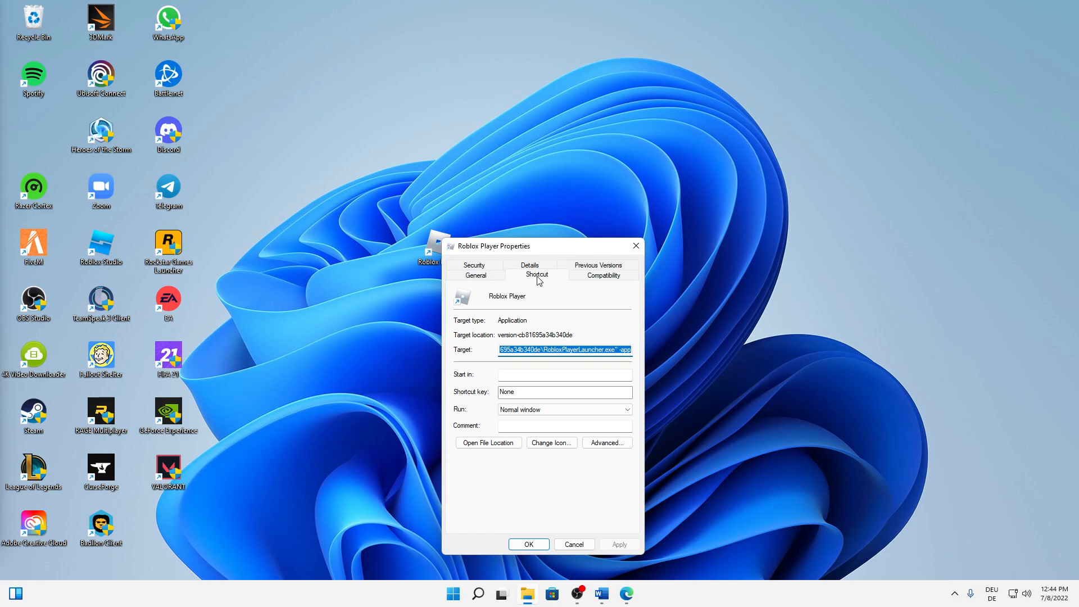
mouse_move(475, 415)
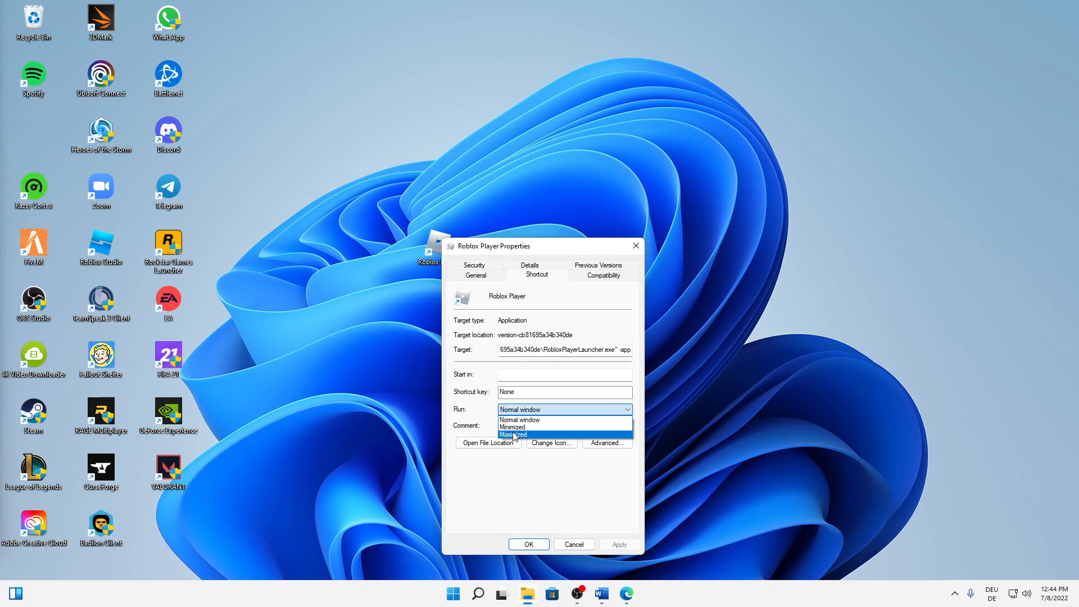
left_click(512, 427)
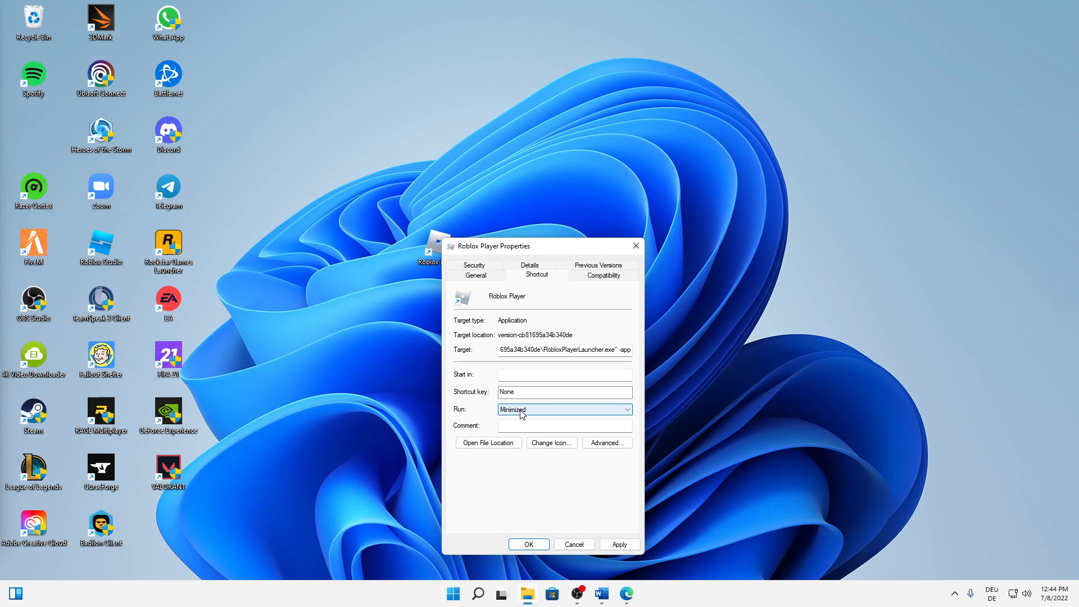
mouse_move(615, 530)
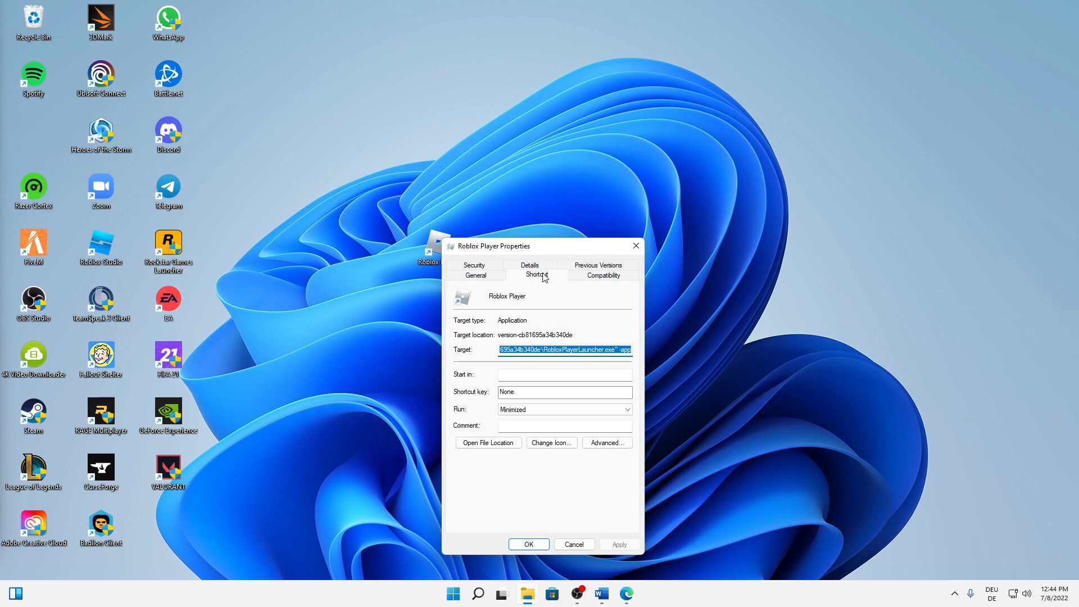
left_click(604, 275)
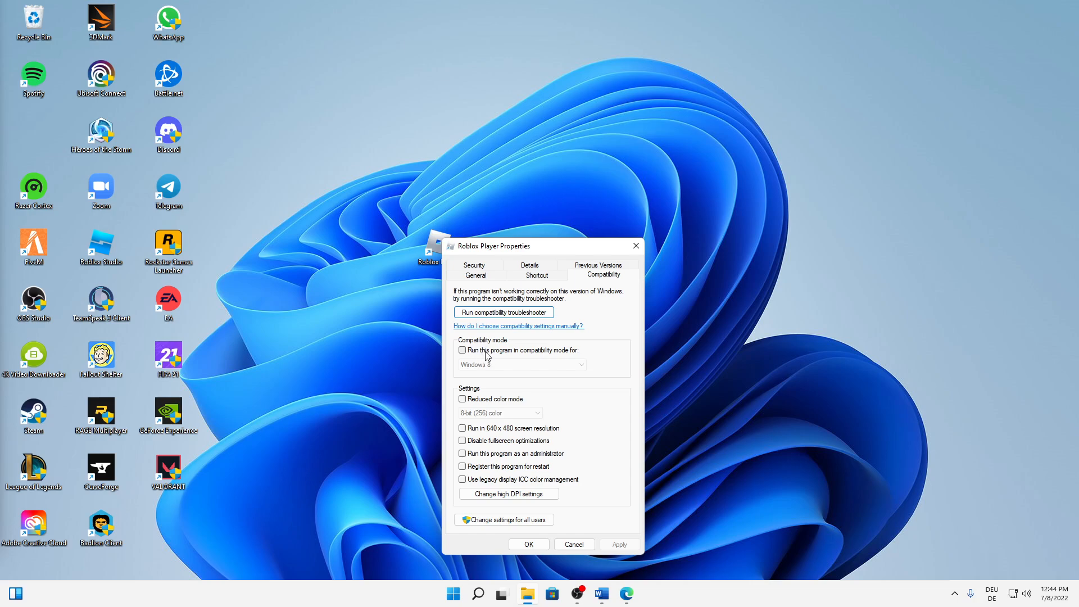
mouse_move(502, 351)
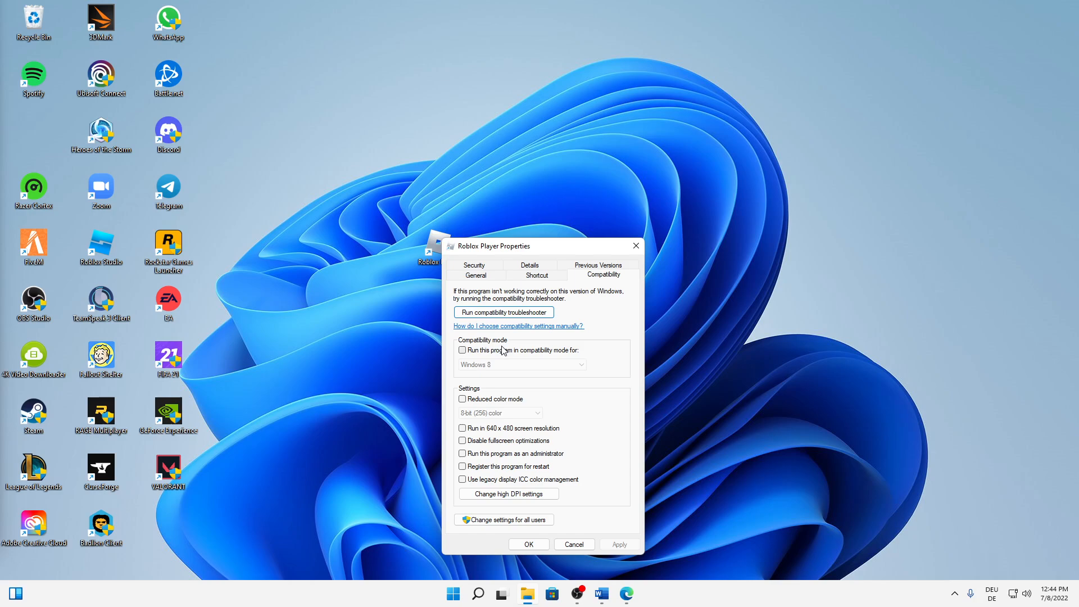
- Tick 'Run this program in compatibility mode for' with Windows 8 selected
left_click(463, 350)
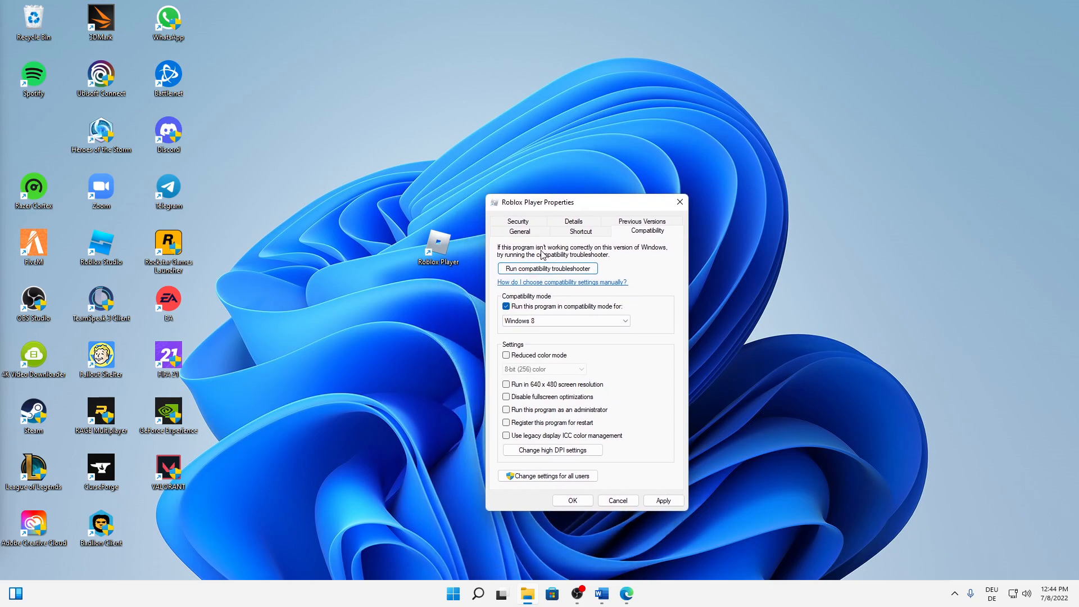
mouse_move(547, 269)
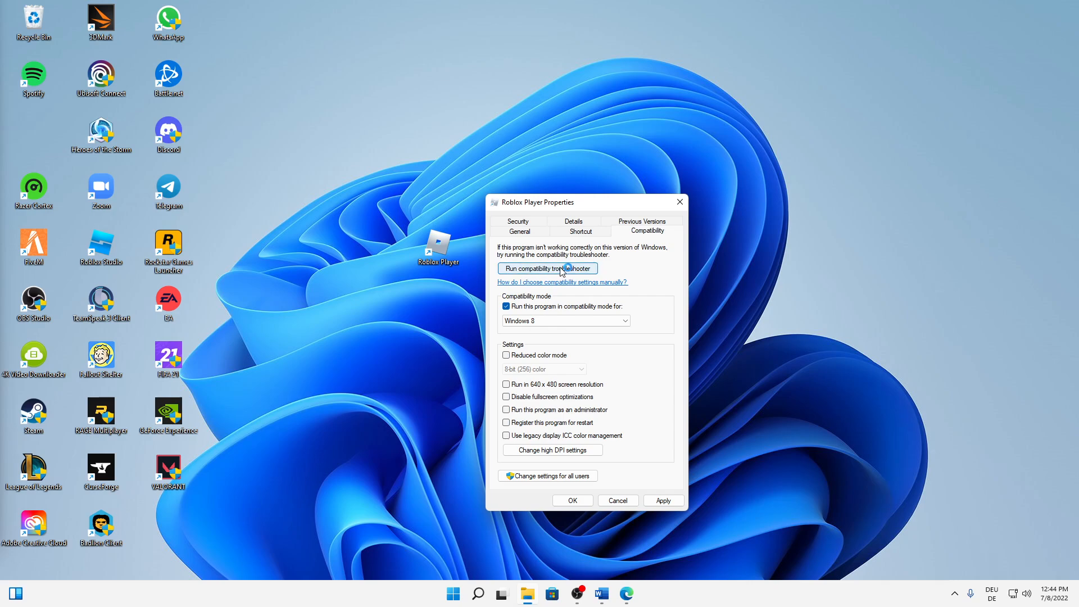
- Test Roblox Player with the troubleshooter's recommended settings, save them as the fix, and close
left_click(547, 268)
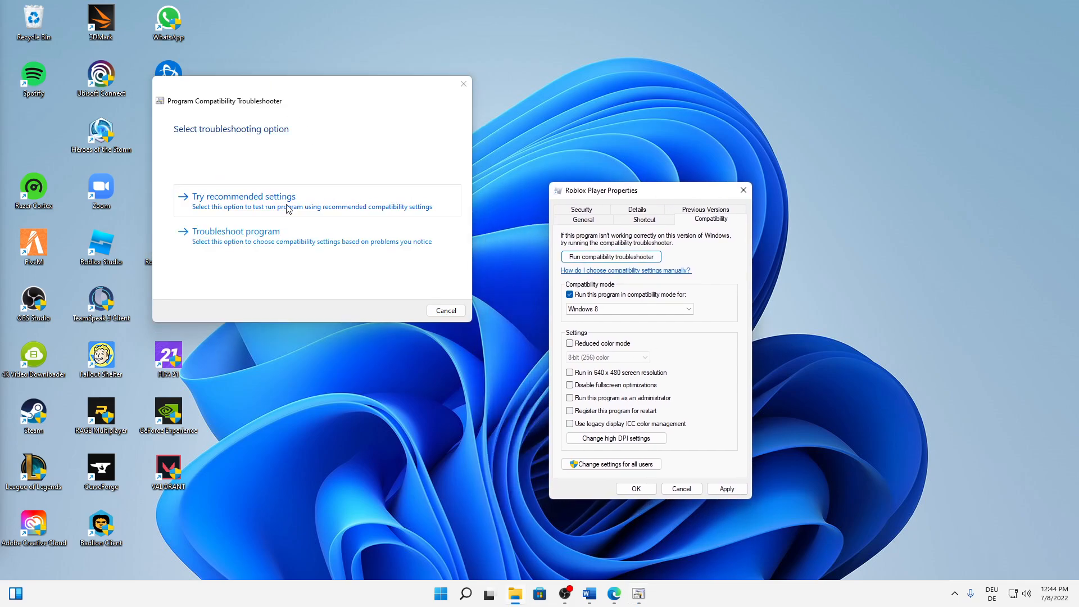
mouse_move(242, 220)
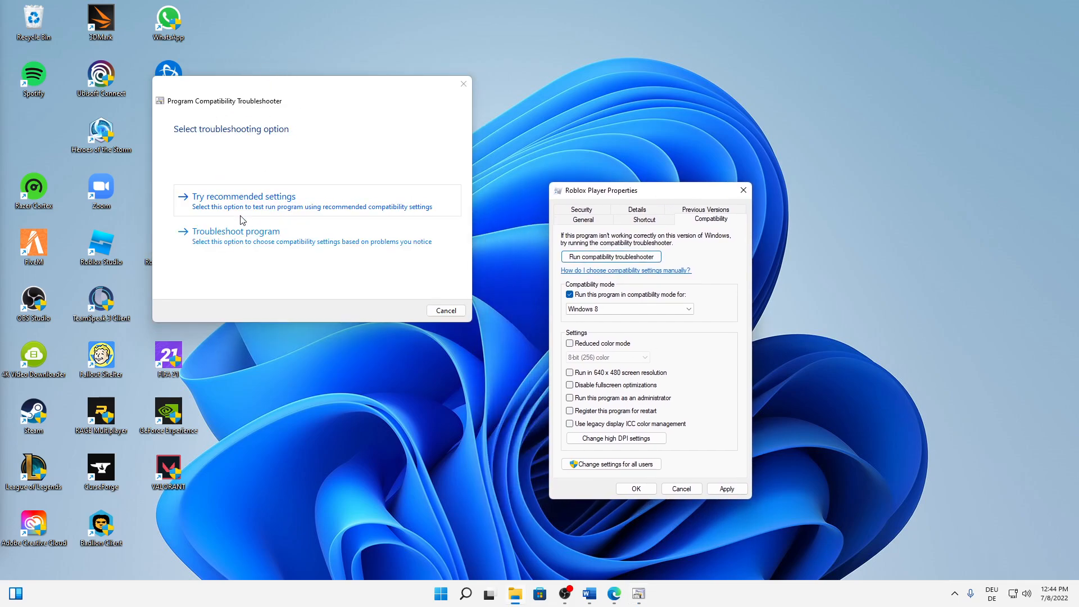
left_click(243, 196)
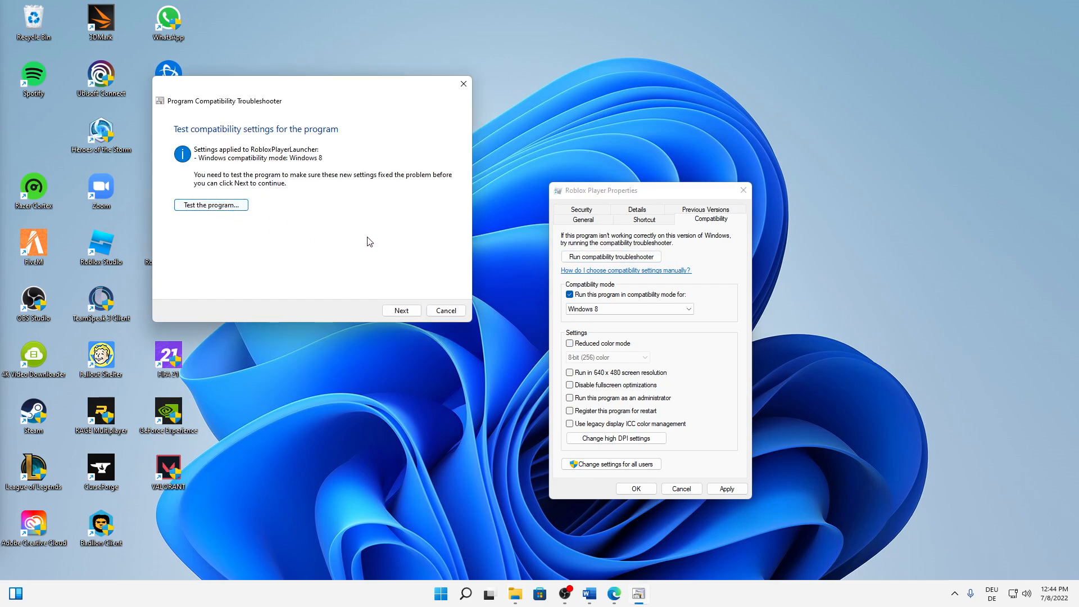
left_click(210, 204)
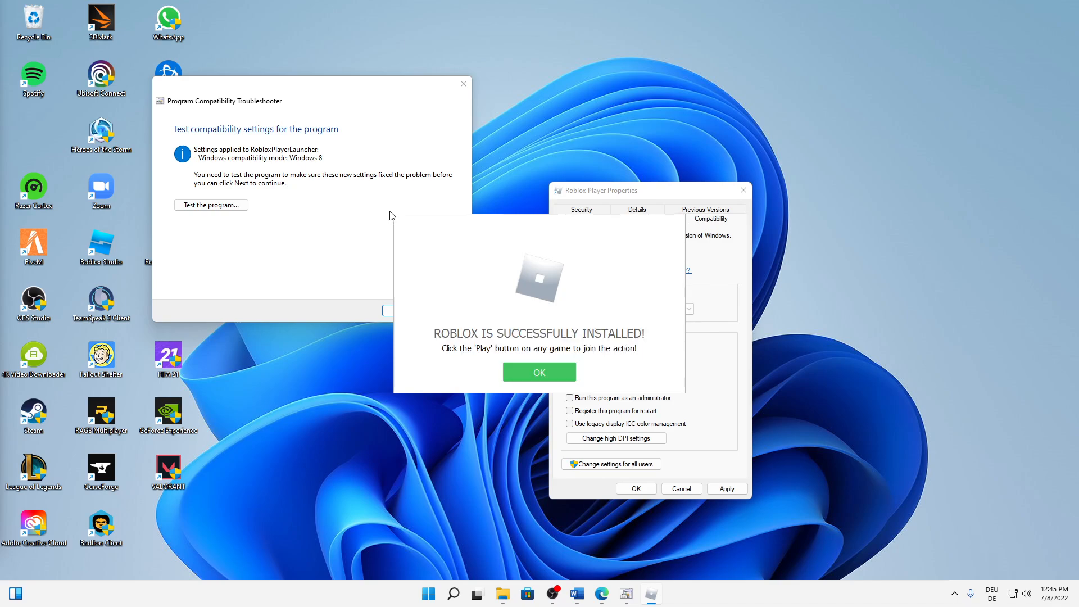
left_click(539, 371)
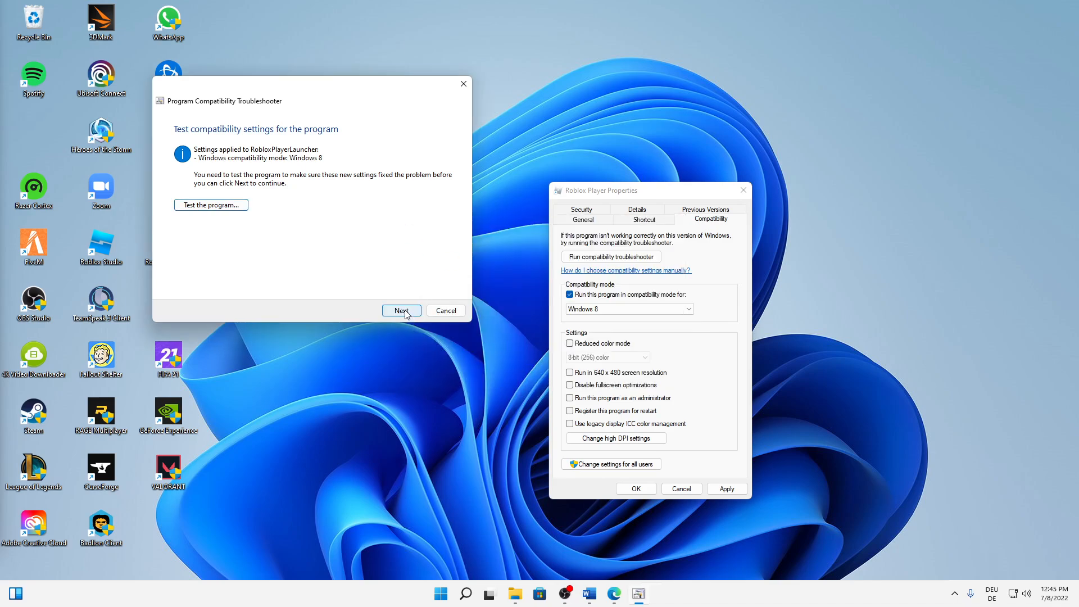
left_click(401, 310)
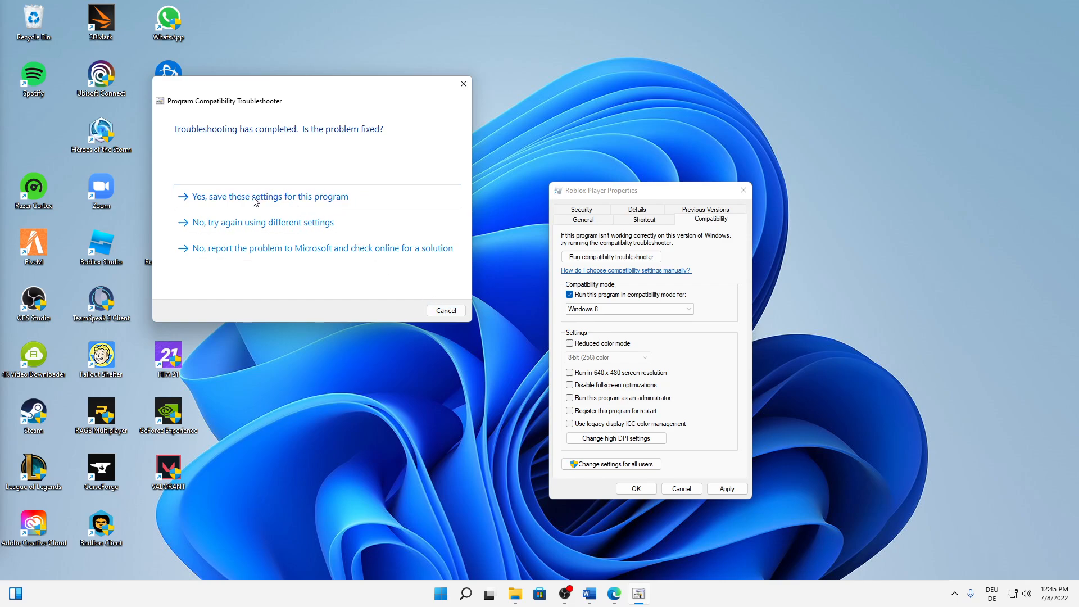
left_click(270, 197)
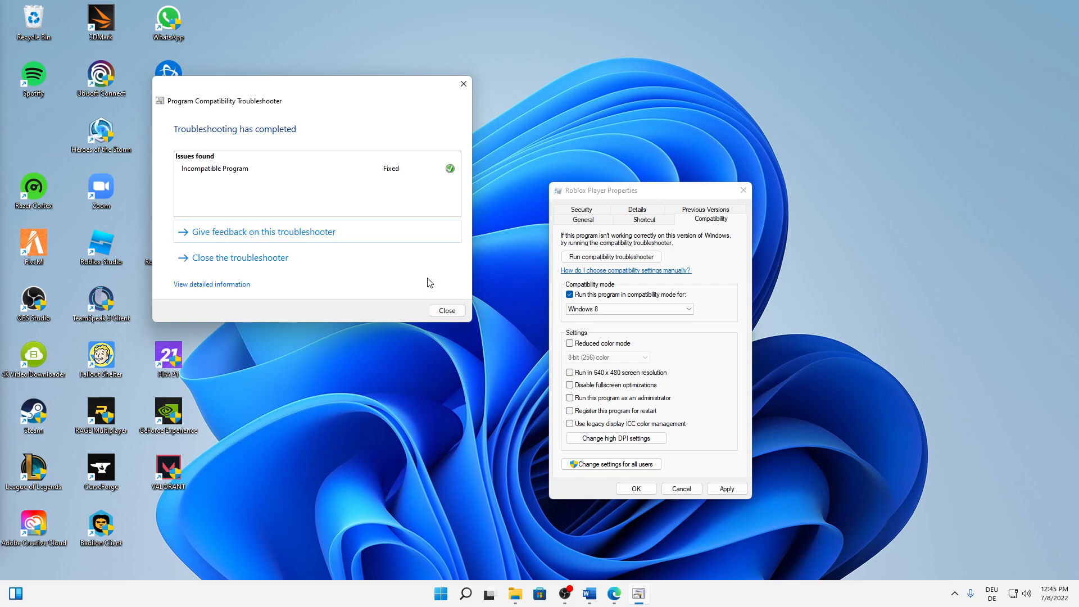
left_click(446, 310)
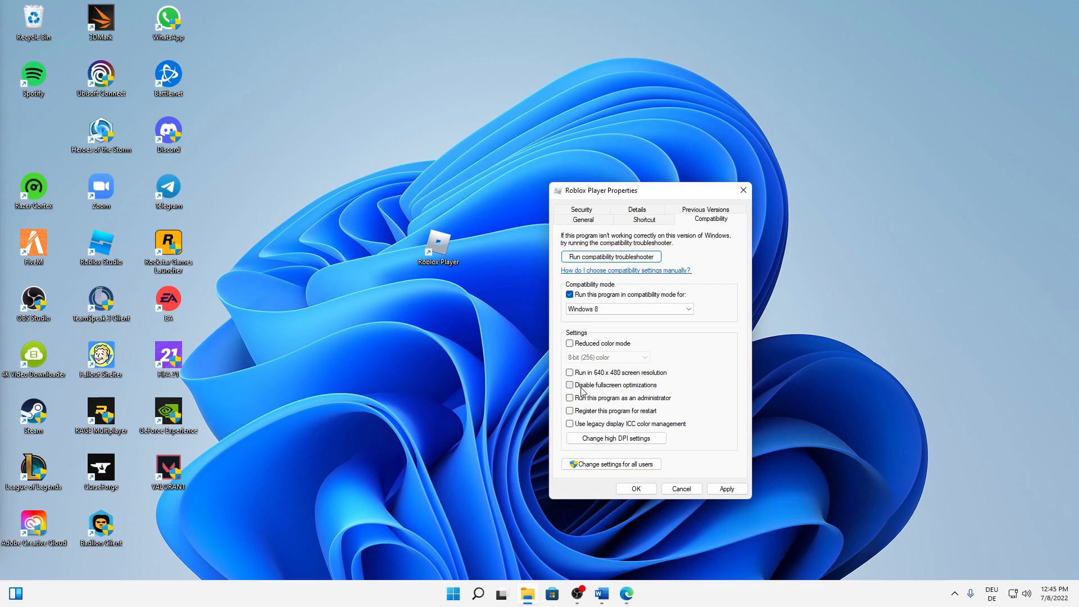
- Tick 'Disable fullscreen optimizations' and 'Run this program as an administrator' for Roblox Player
left_click(569, 384)
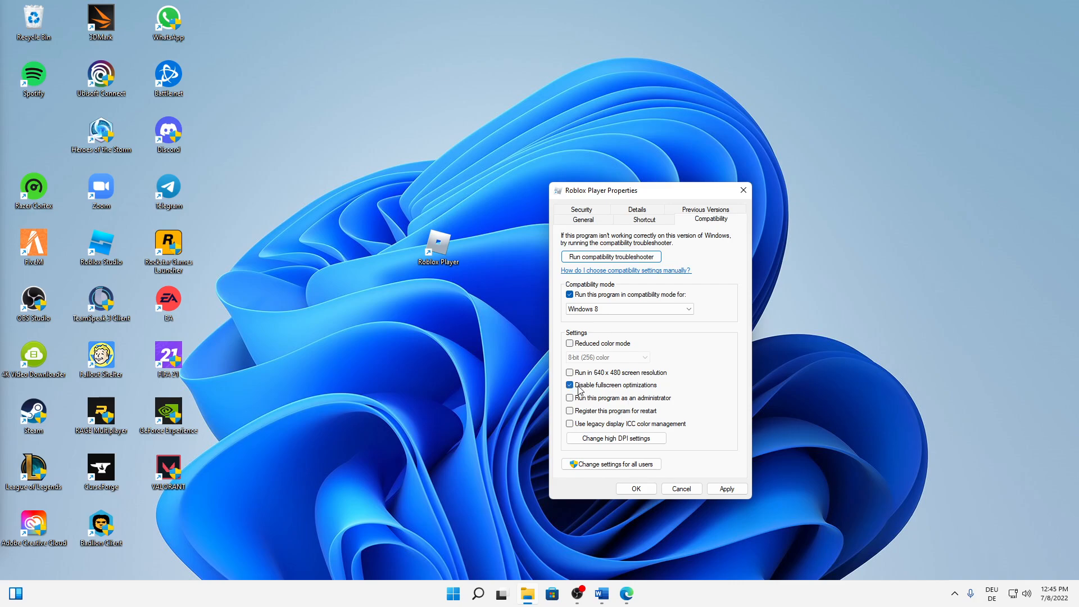
mouse_move(631, 392)
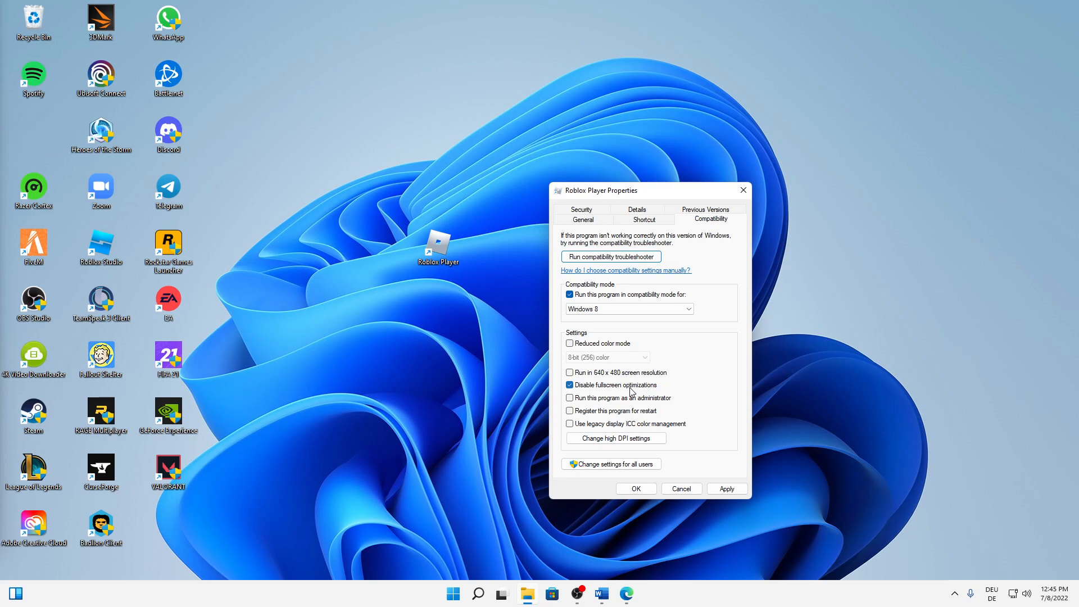
left_click(570, 398)
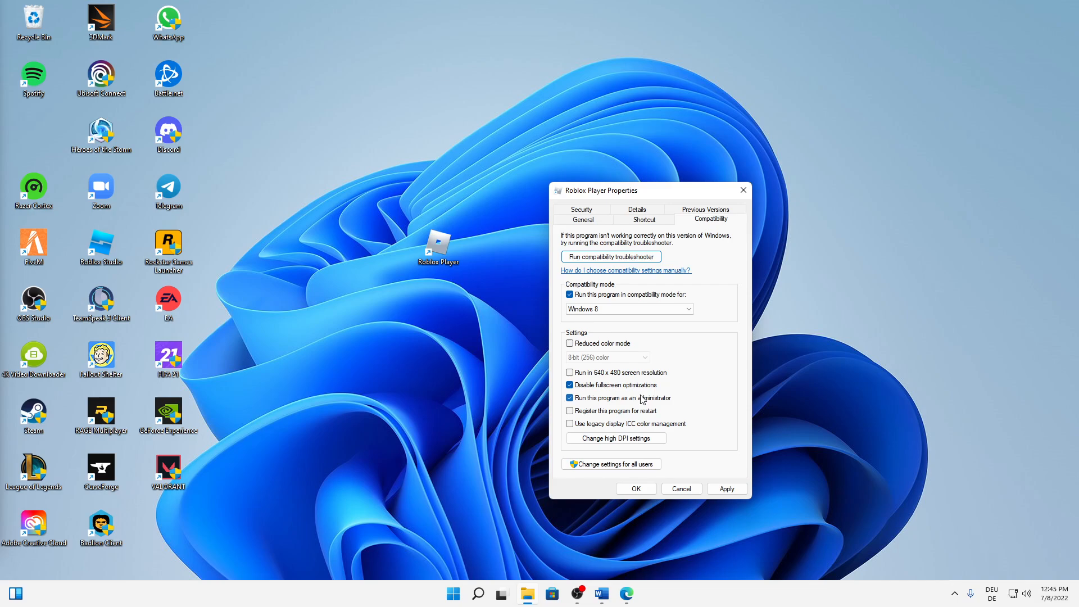
left_click(570, 398)
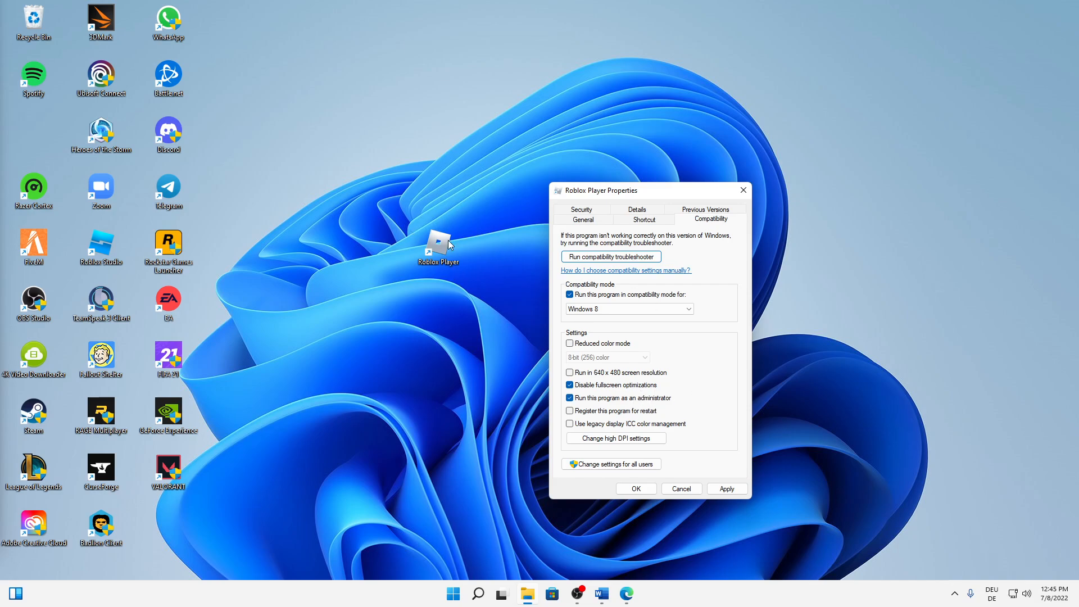
mouse_move(492, 361)
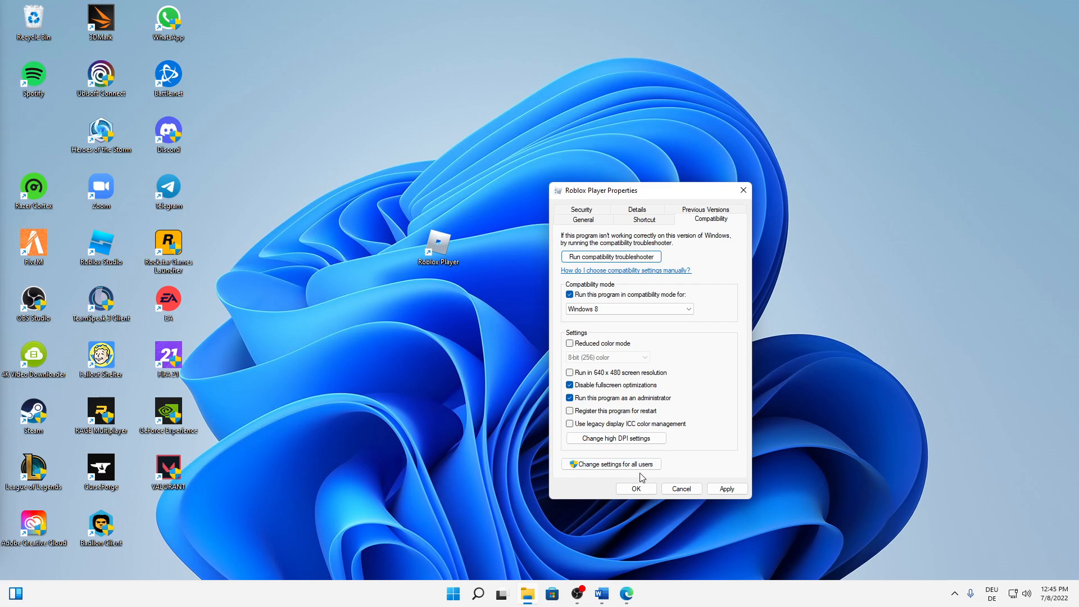
mouse_move(608, 477)
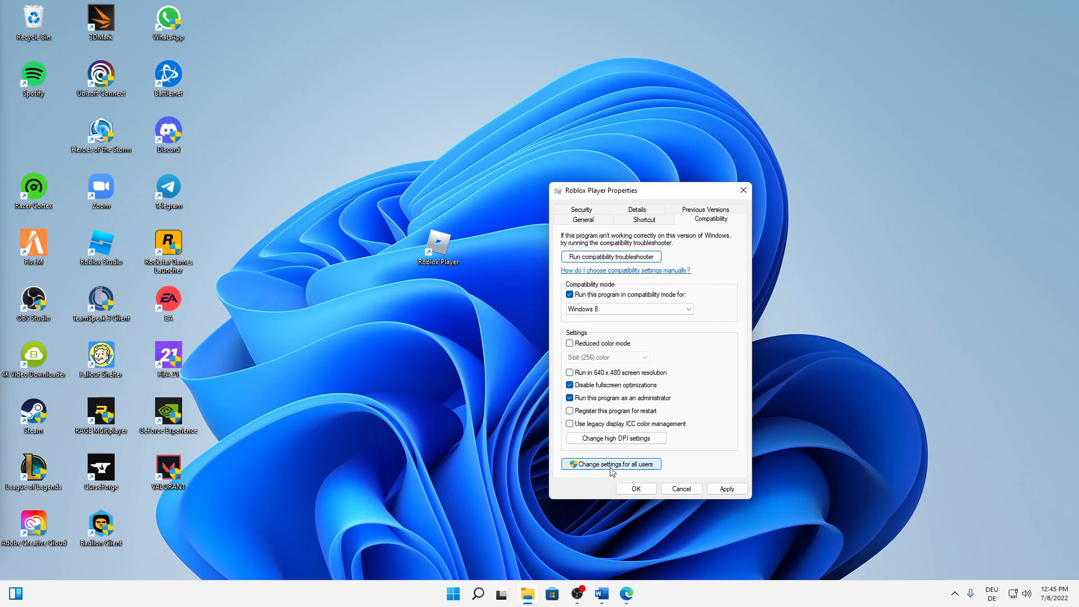
mouse_move(608, 472)
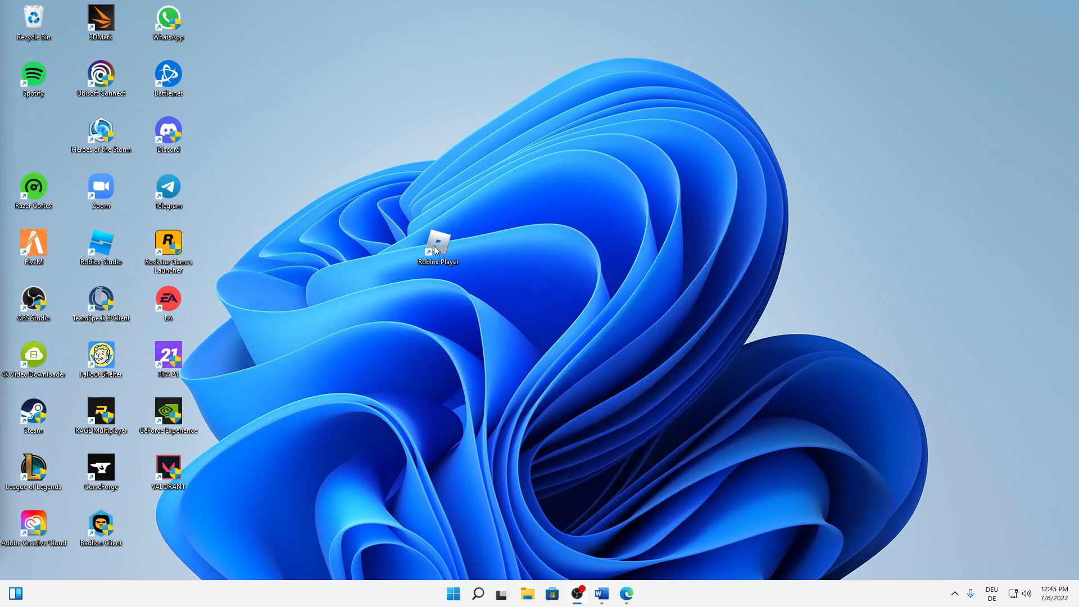
mouse_move(592, 343)
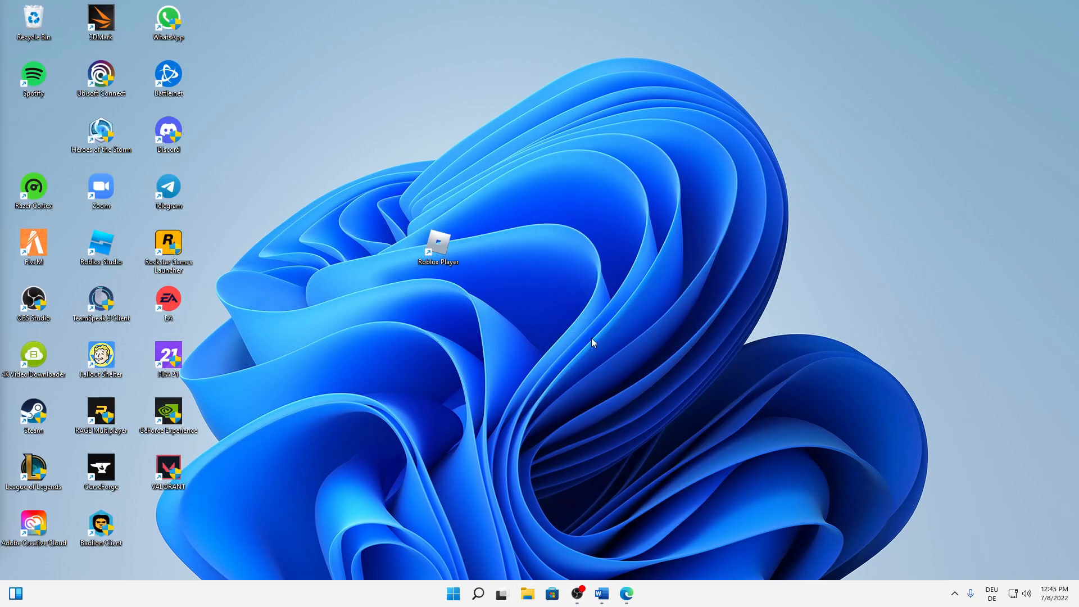
mouse_move(559, 346)
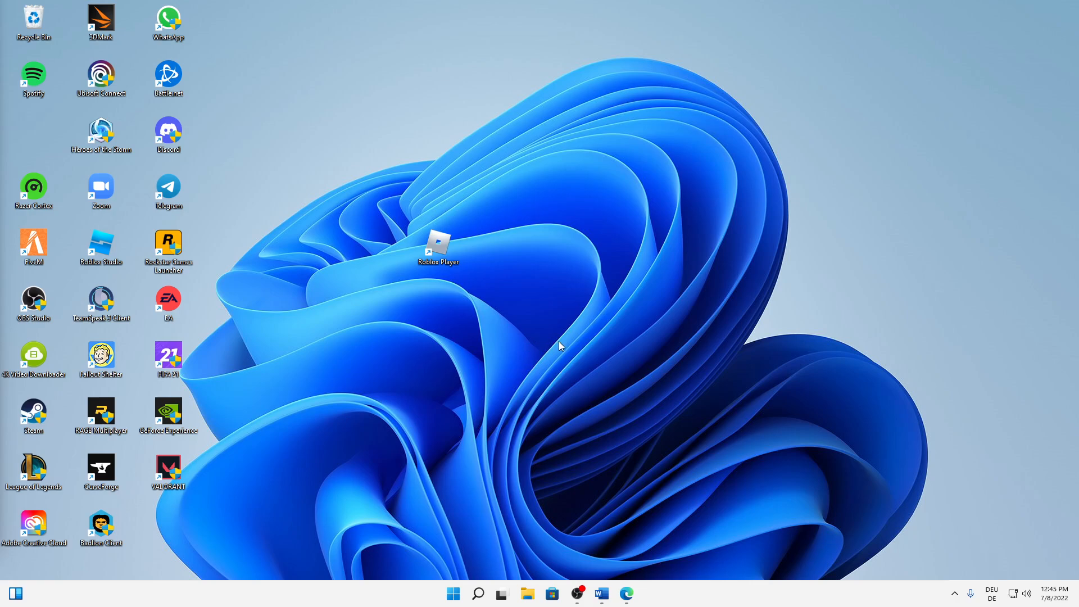
mouse_move(547, 356)
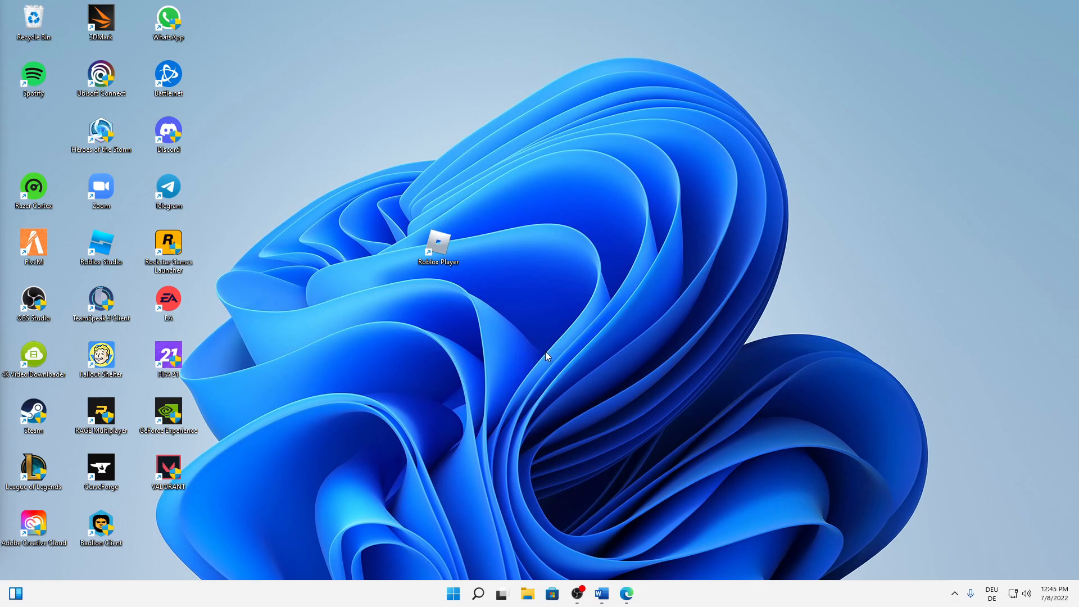
mouse_move(542, 353)
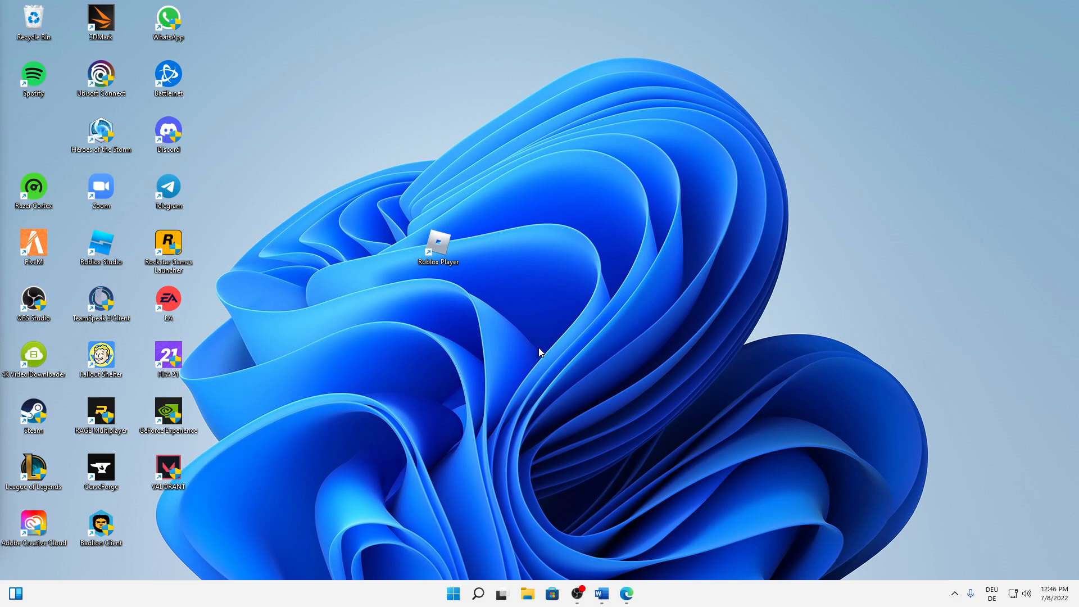
mouse_move(480, 320)
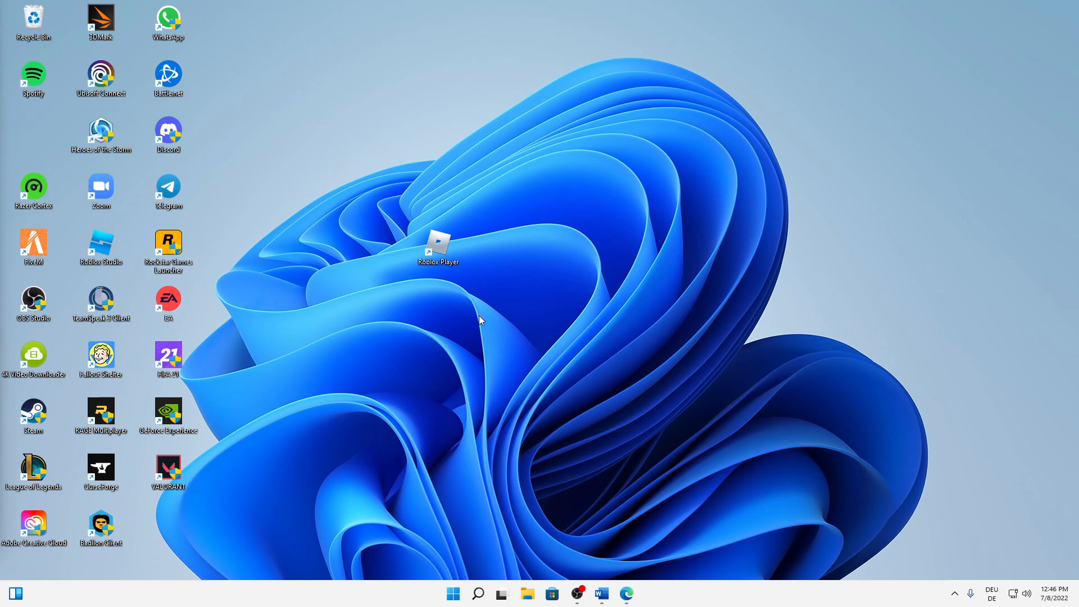
mouse_move(507, 221)
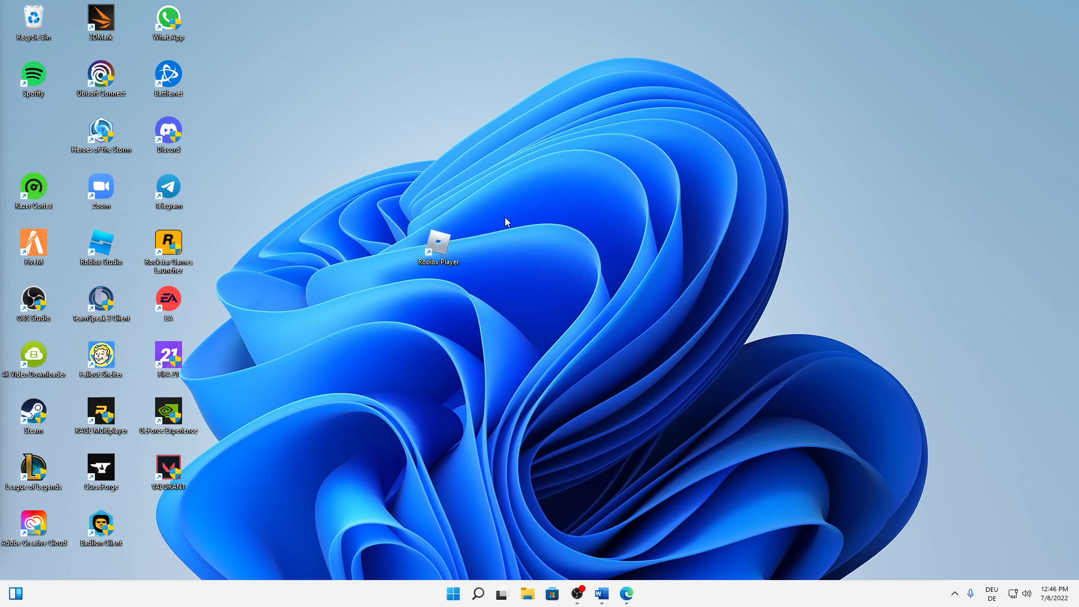